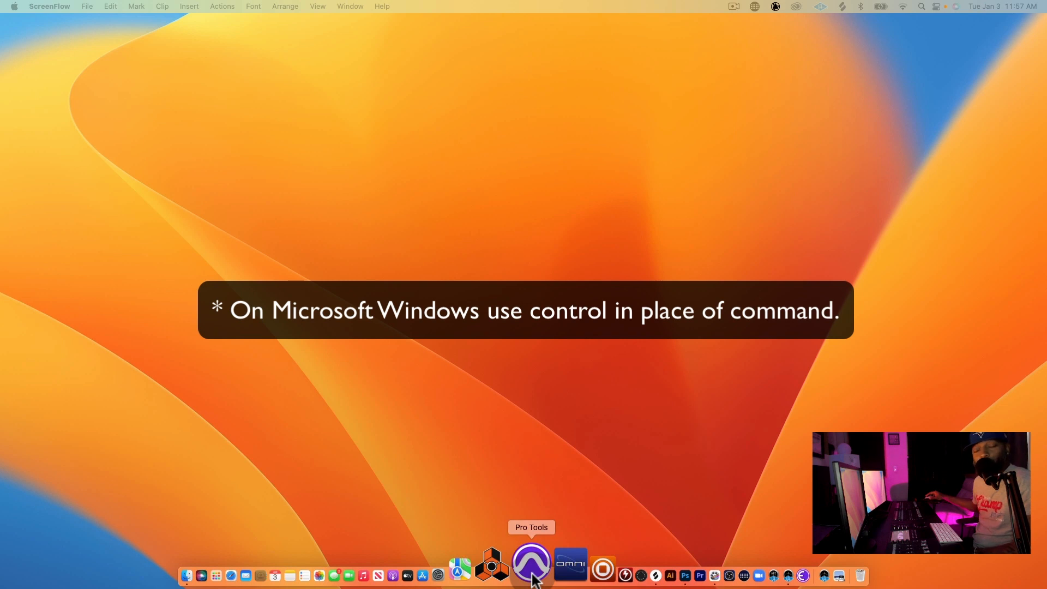
Launch Pro Tools from the Dock and center its Dashboard window
left_click(530, 564)
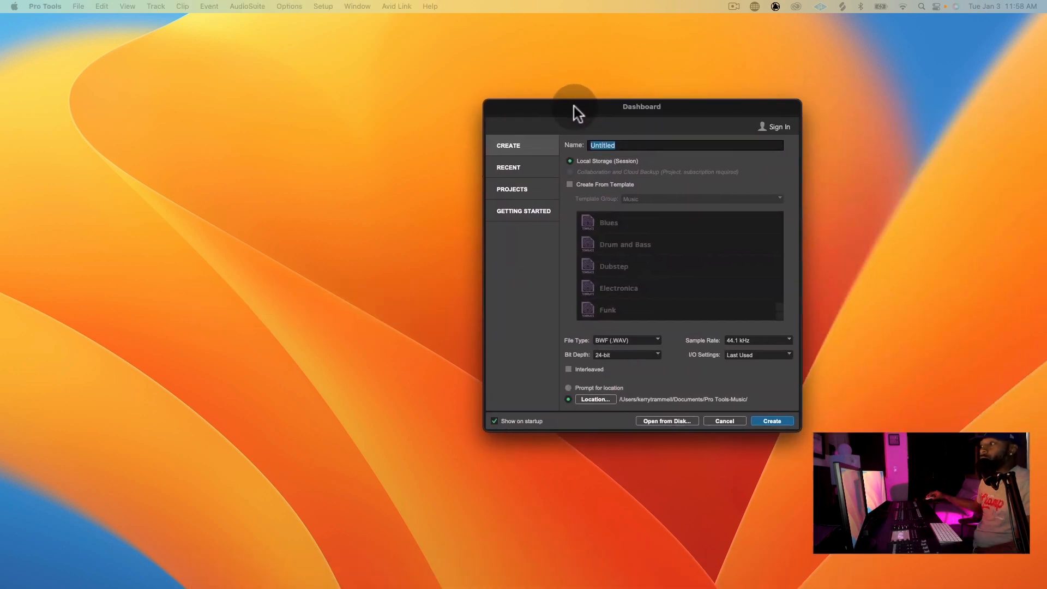
left_click_drag(574, 107, 530, 107)
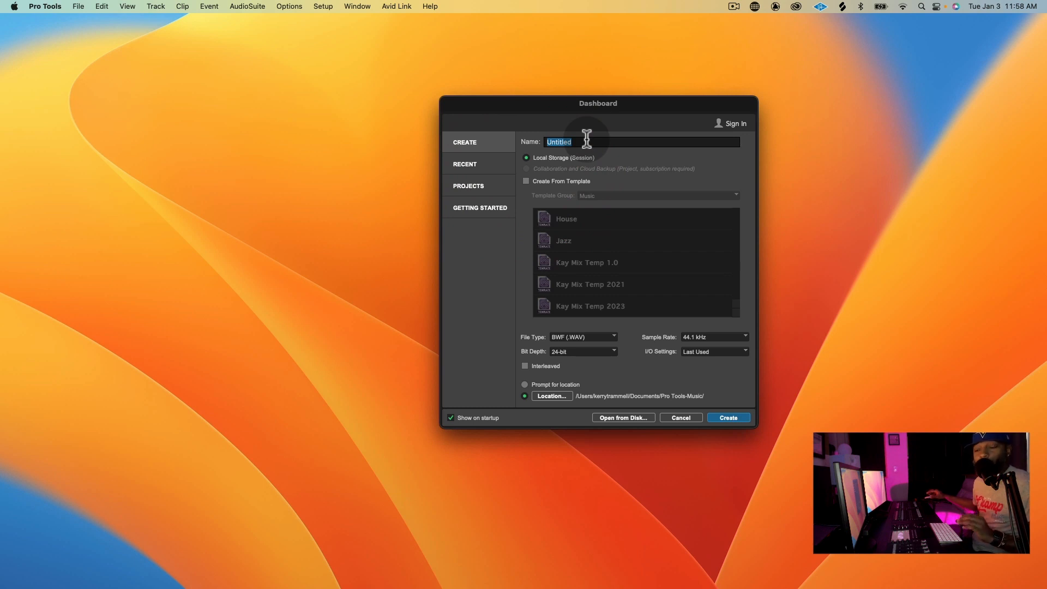
Name the new local session 'Tutorial' in the Dashboard
type("Tu")
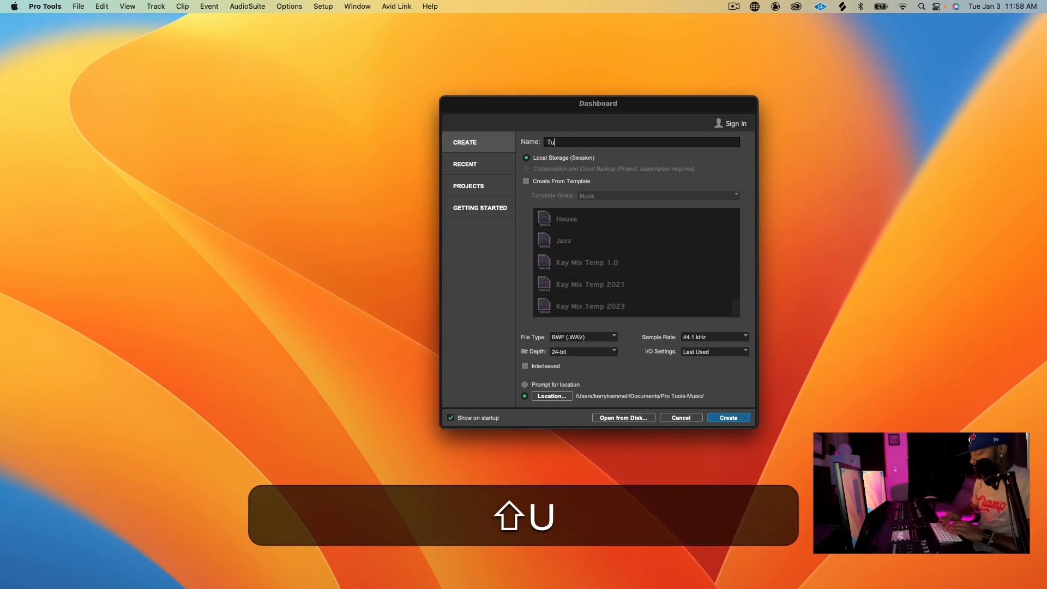
type("torial")
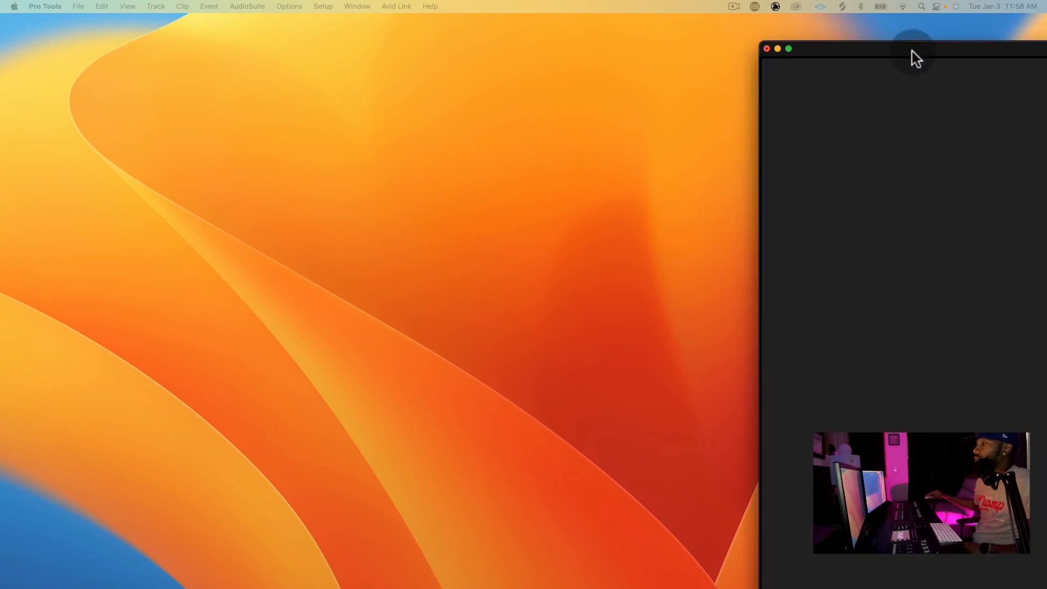
Maximize the Tutorial session's Edit window, toggling Mix/Edit with Command+= until Edit shows
left_click(788, 48)
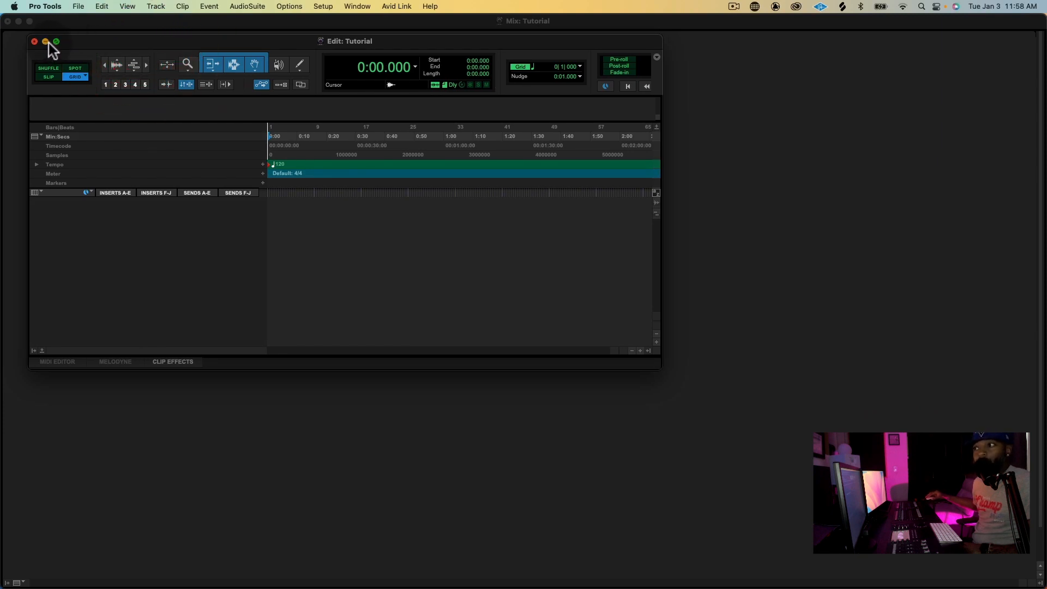
left_click(46, 41)
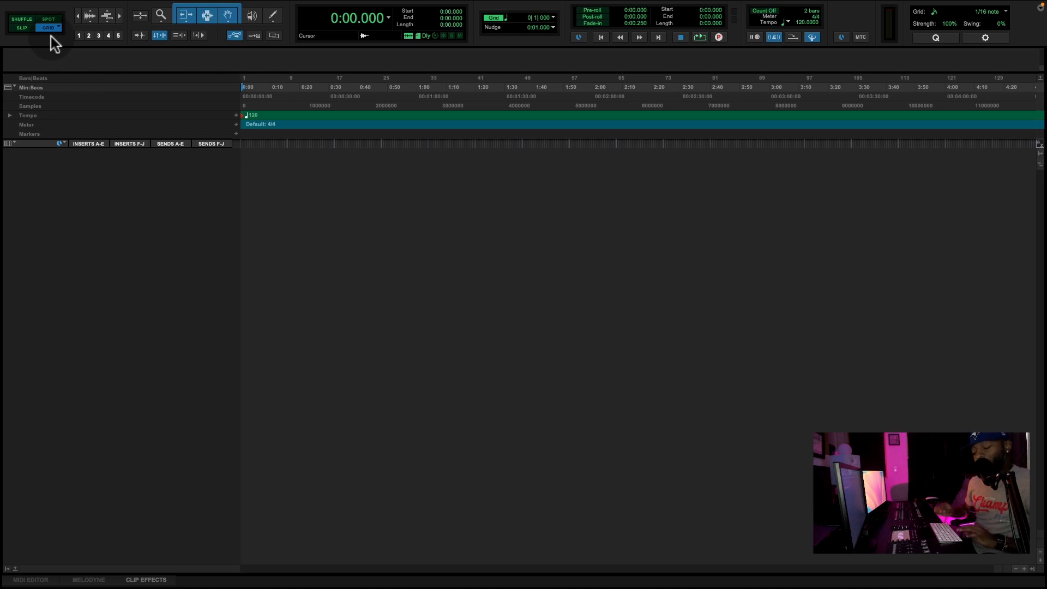
key("cmd+=")
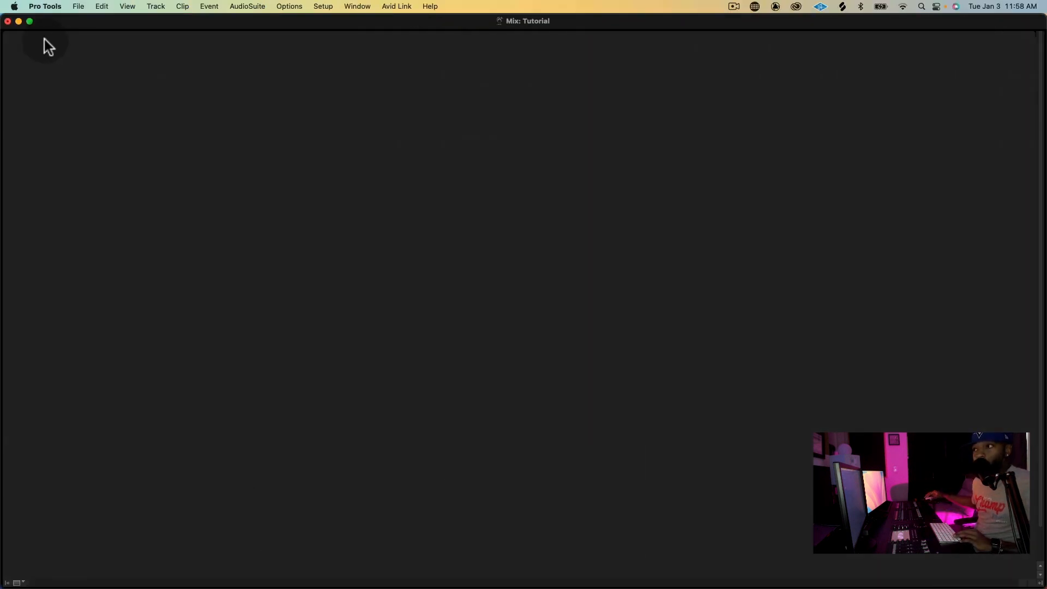
key("cmd+=")
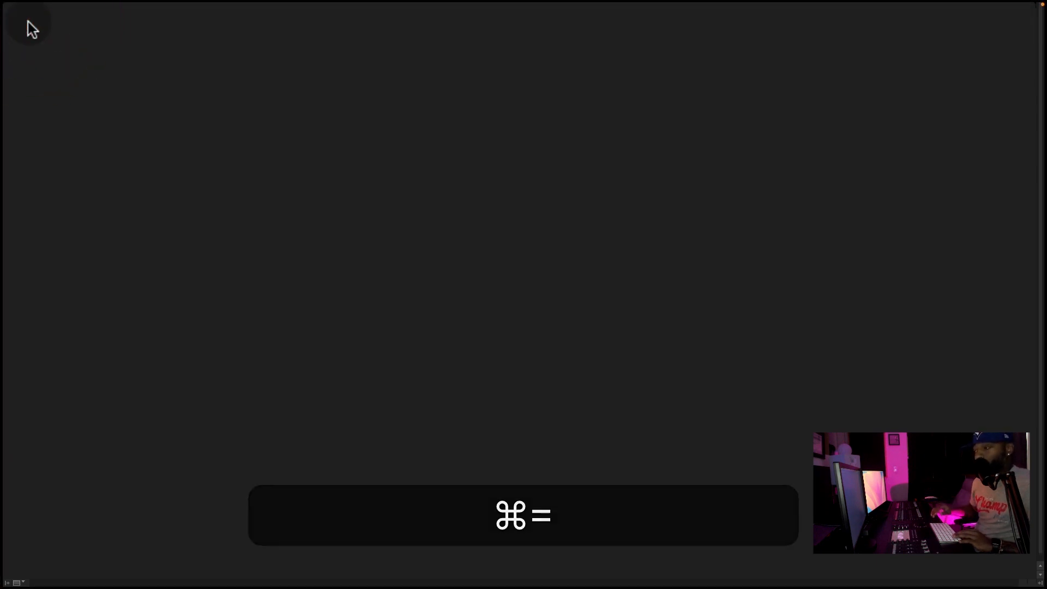
key("cmd+=")
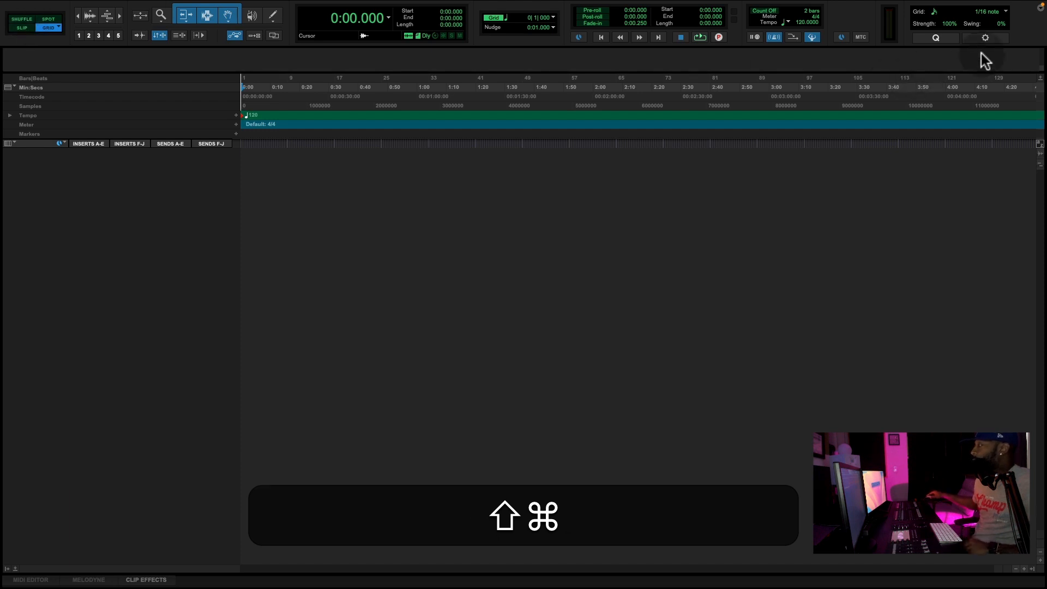
Create five mono audio tracks via Shift+Command+N, then switch to the Mix window
key("shift+cmd+n")
type("5")
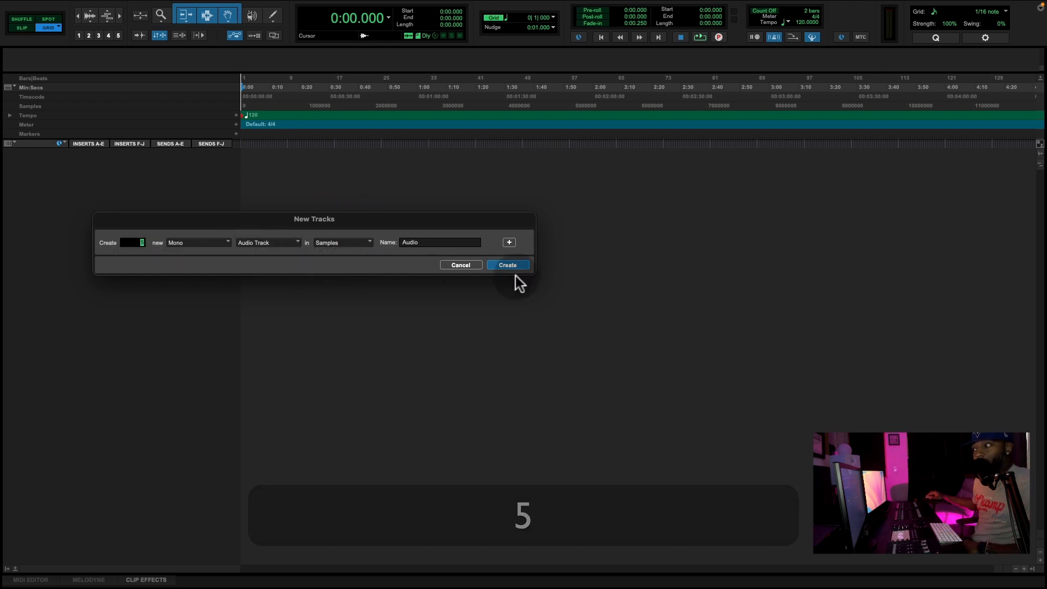
left_click(507, 265)
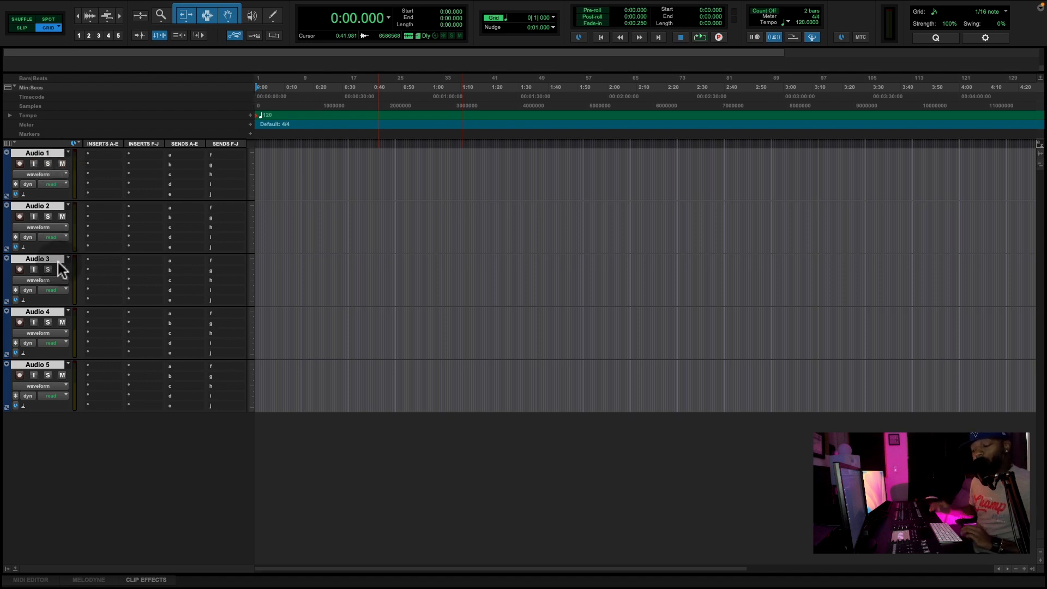
key("cmd+=")
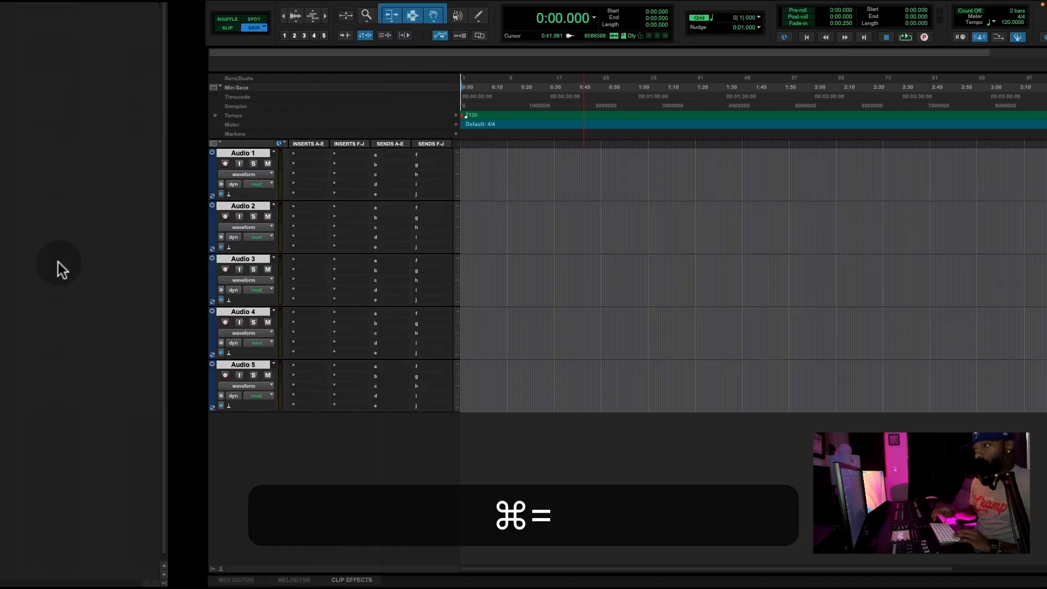
Set the audio tracks' input paths to MIC/LINE/HIZ, checking Audio 5 and Audio 1
key("cmd+=")
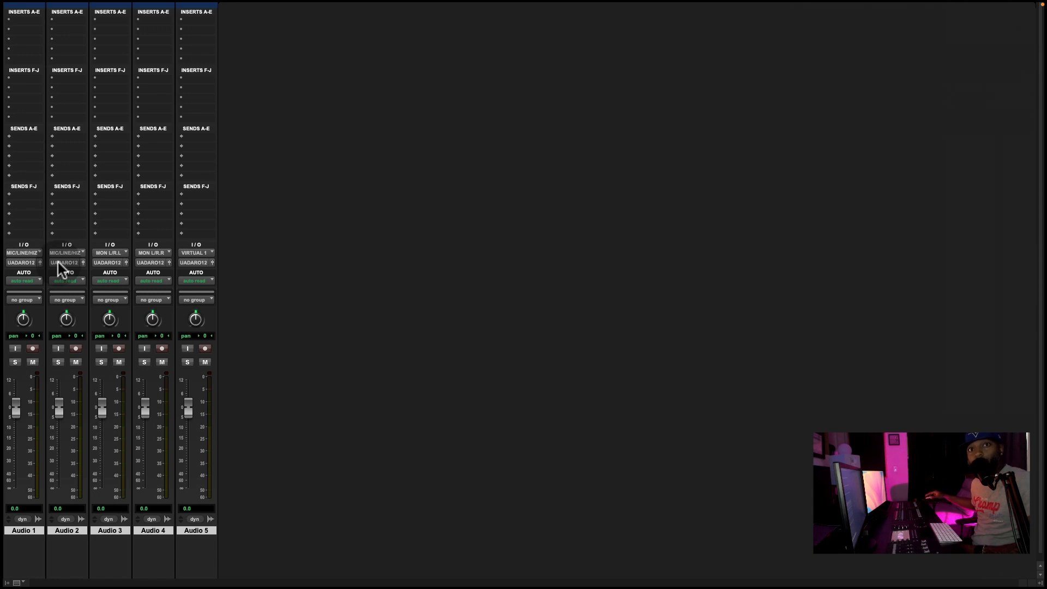
mouse_move(24, 253)
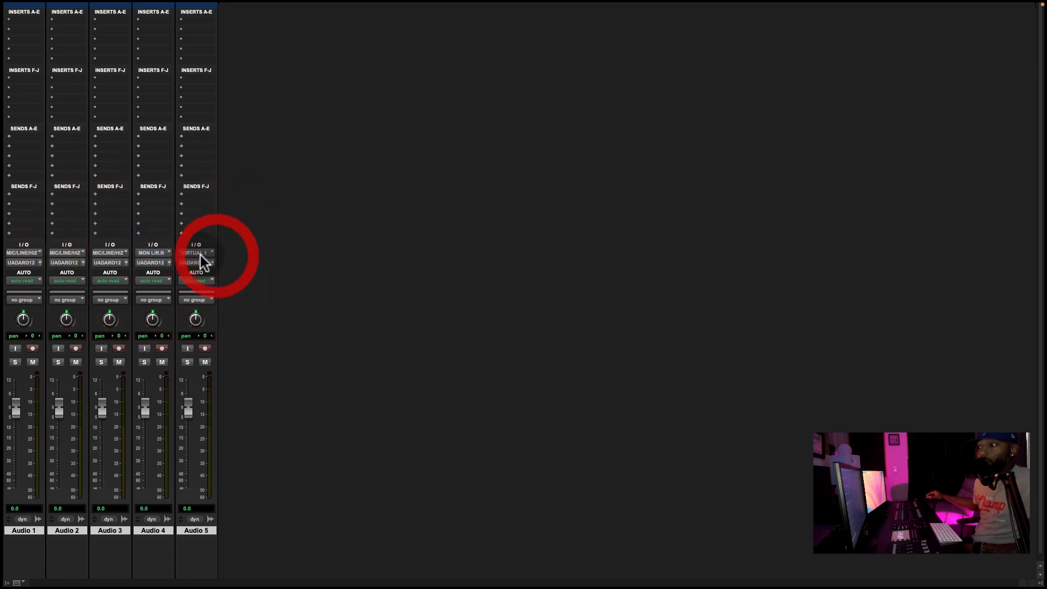
left_click(196, 252)
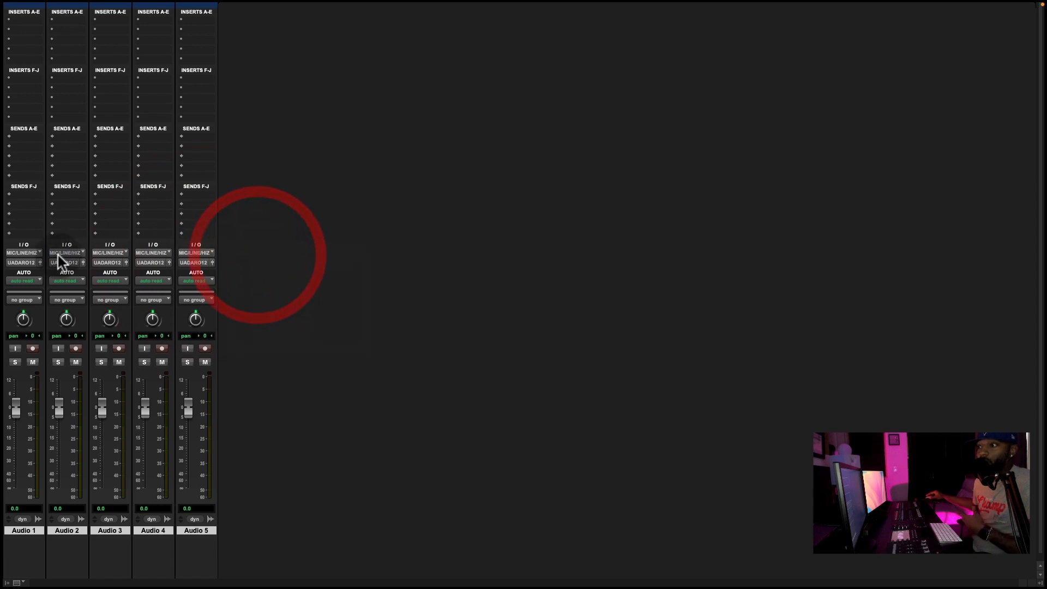
mouse_move(22, 253)
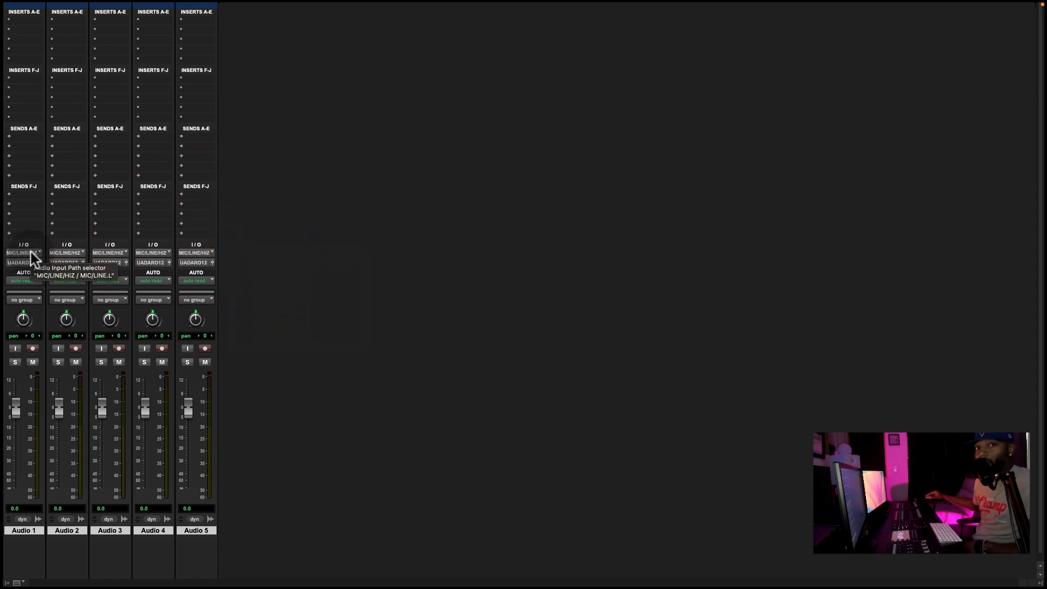
left_click(21, 252)
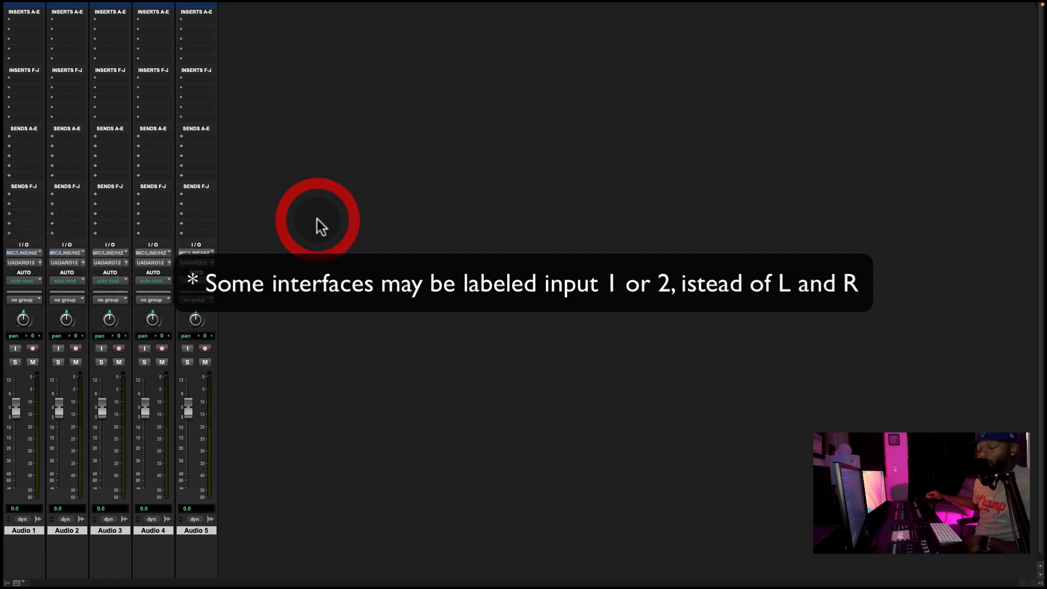
Add a stereo Master Fader track named Master 1
key("cmd")
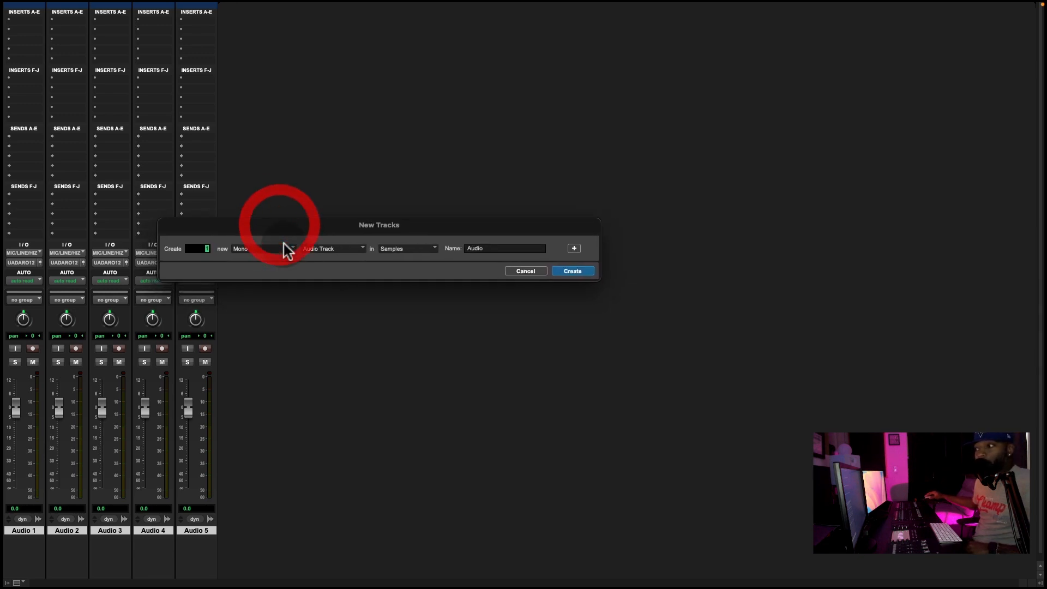
left_click(262, 248)
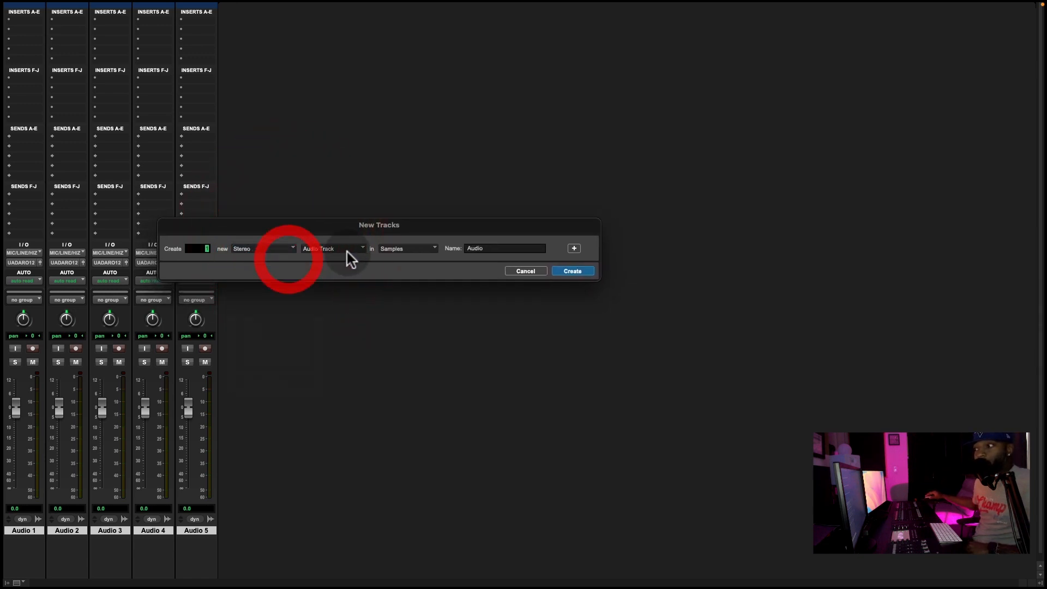
left_click(333, 249)
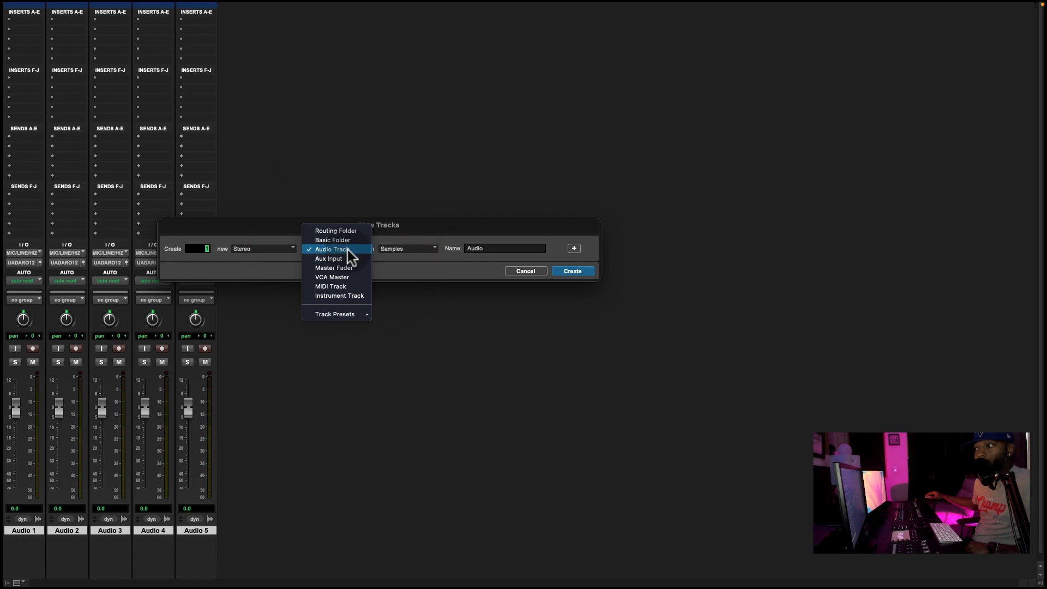
left_click(332, 267)
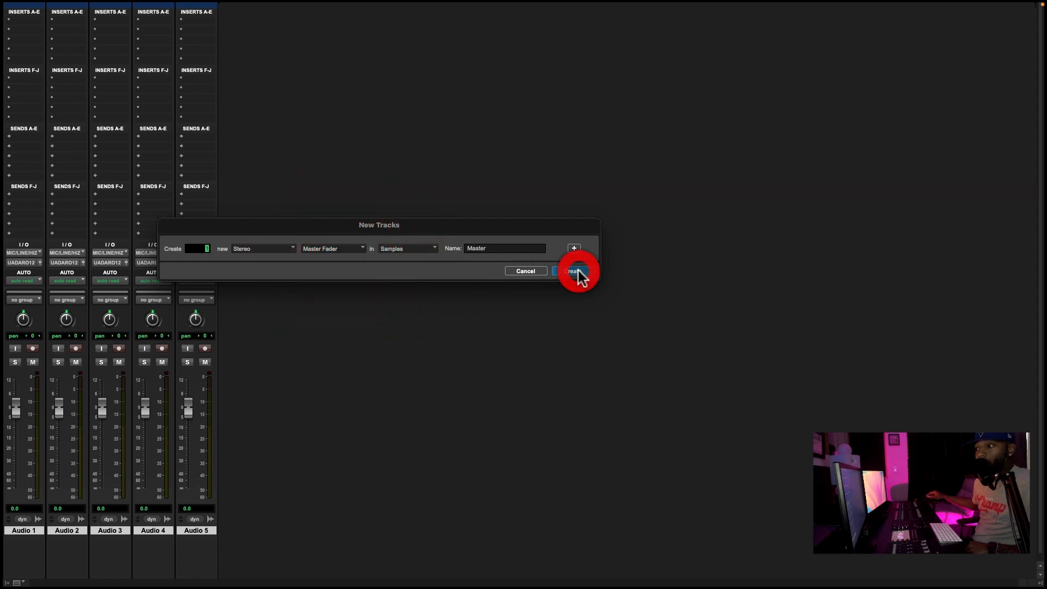
left_click(573, 271)
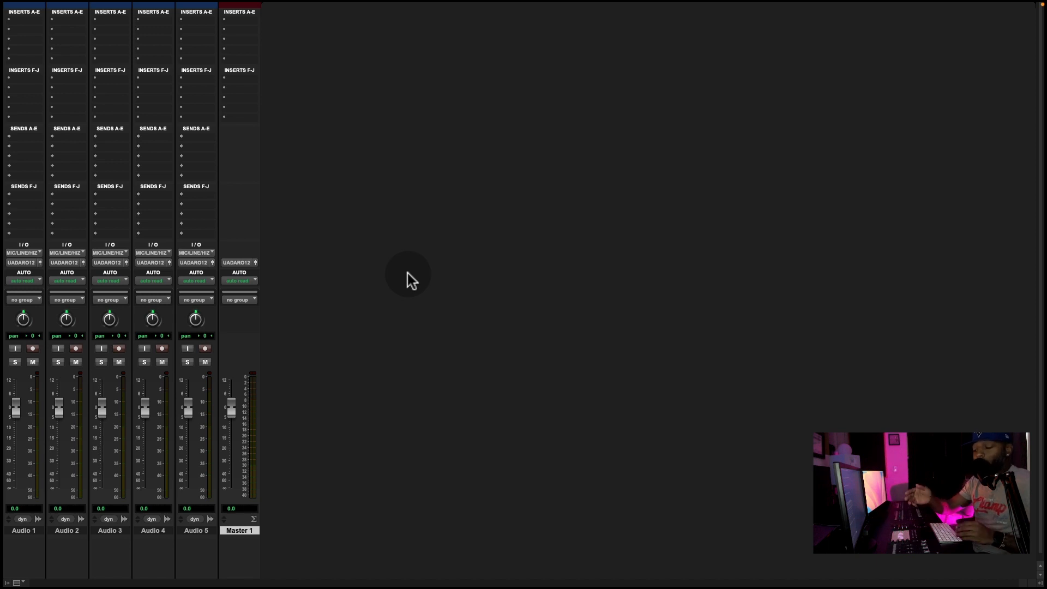
Toggle to the Mix window to record-arm Audio 1, then return to Edit
key("cmd+=")
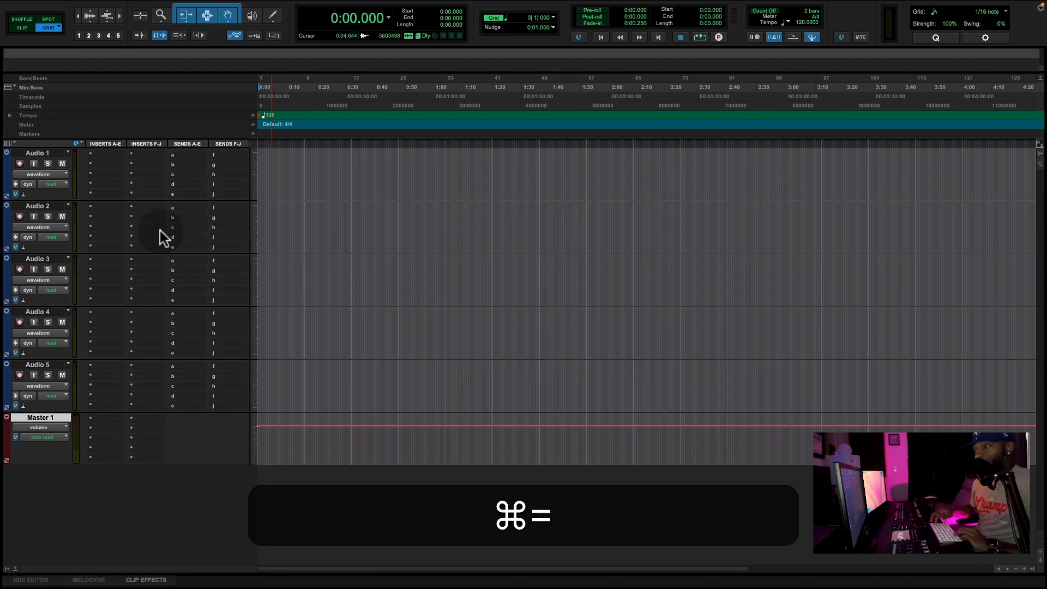
key("cmd+=")
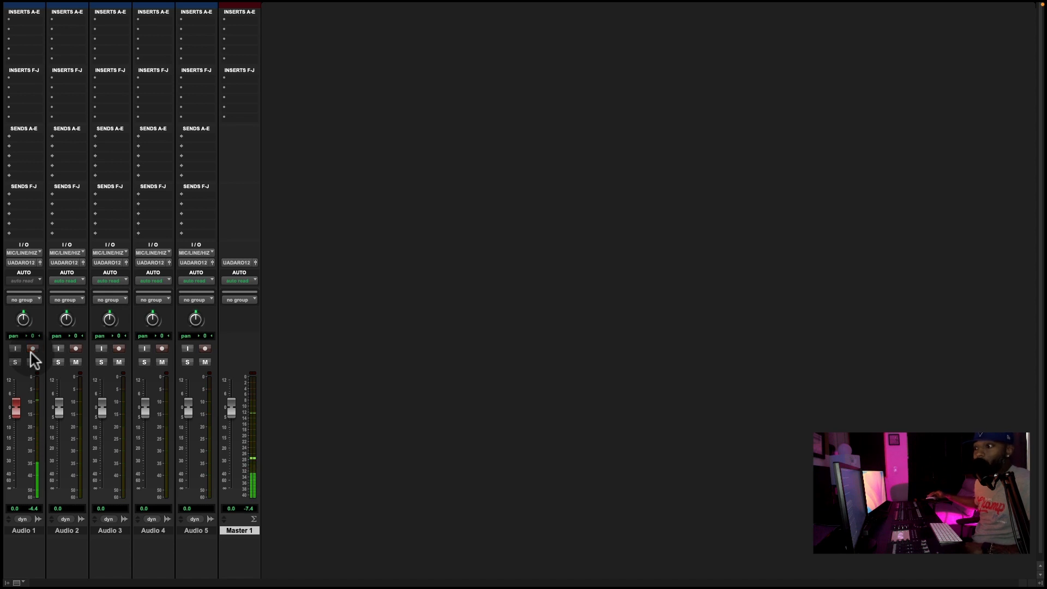
key("cmd+=")
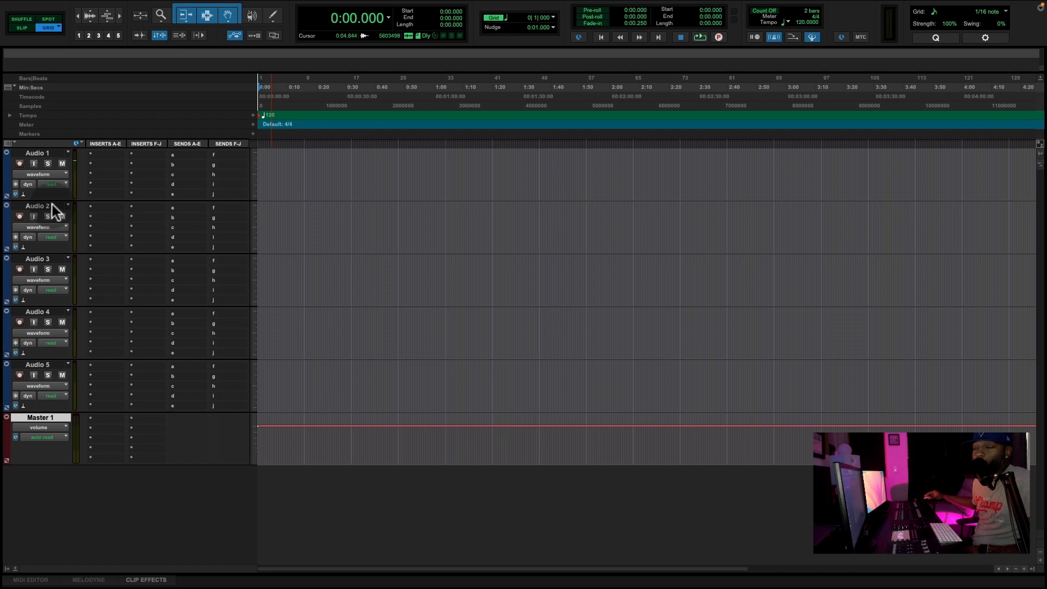
mouse_move(18, 163)
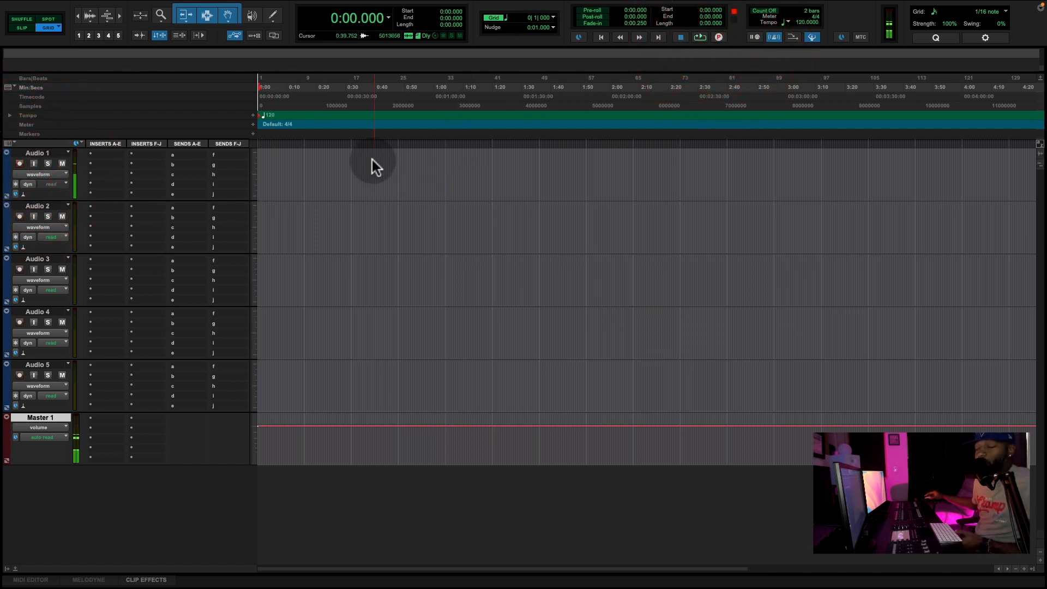
Record a short clip onto Audio 1 from the transport and play it back
left_click(717, 37)
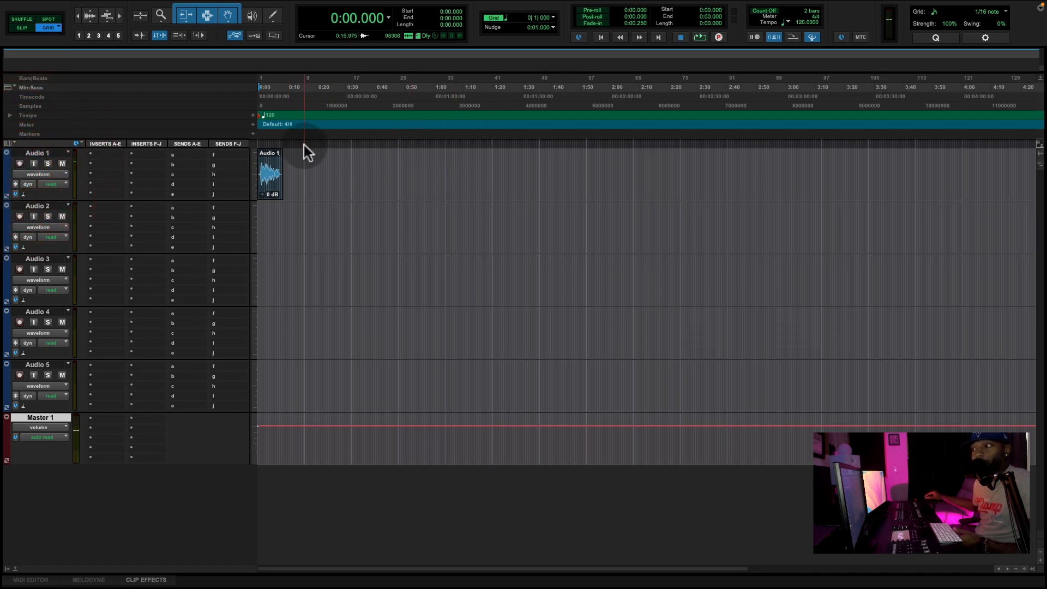
left_click(718, 37)
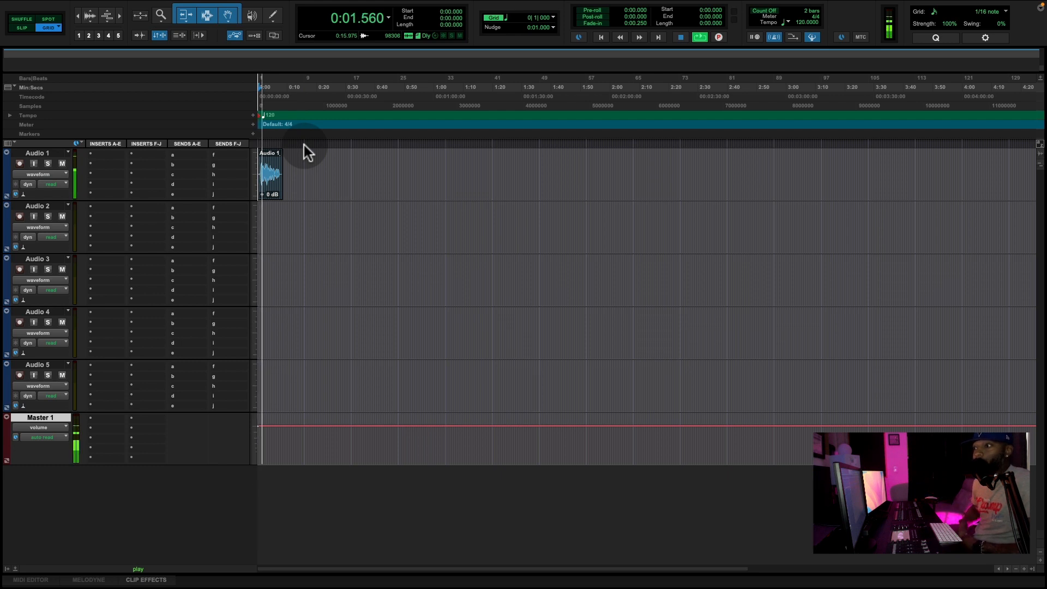